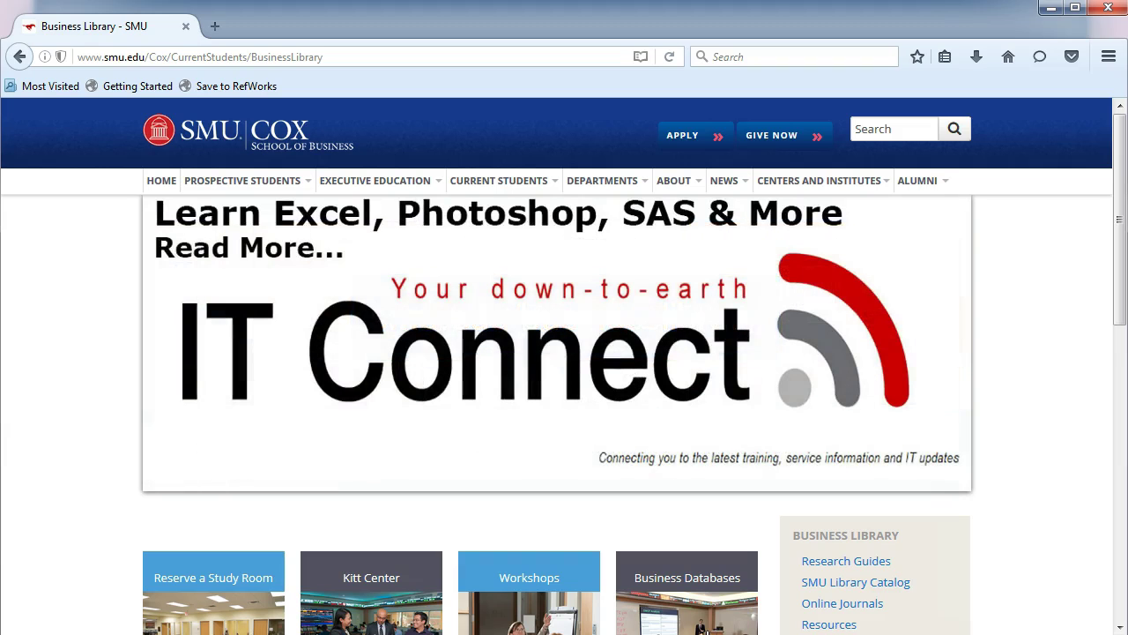
# Open Business Insights: Global from the library's Business Databases page.
pyautogui.click(687, 578)
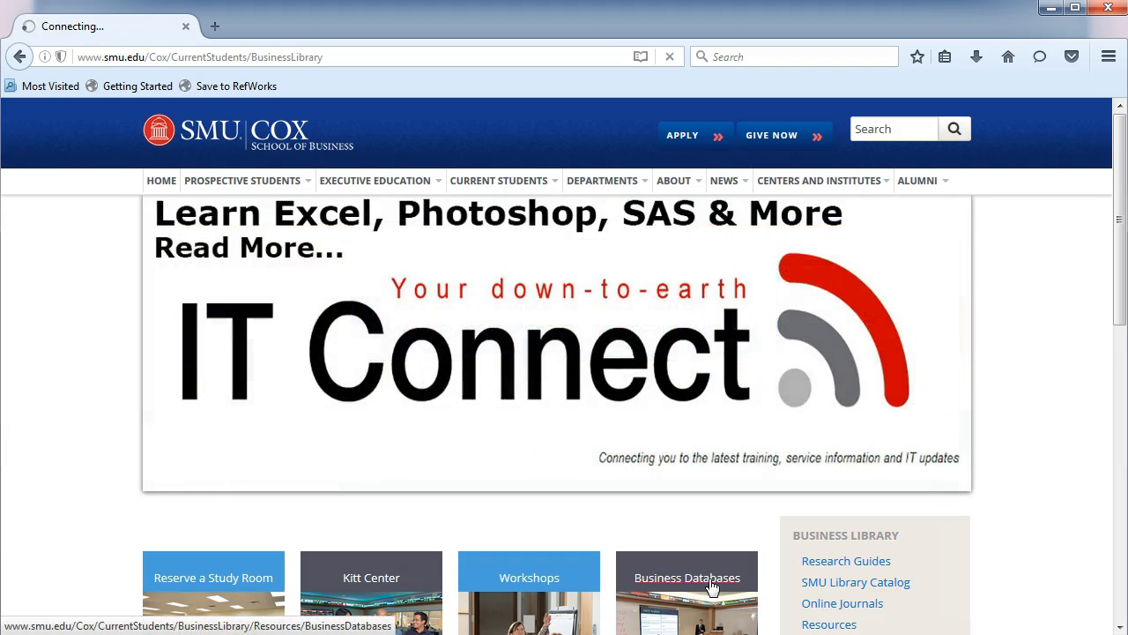
pyautogui.click(687, 579)
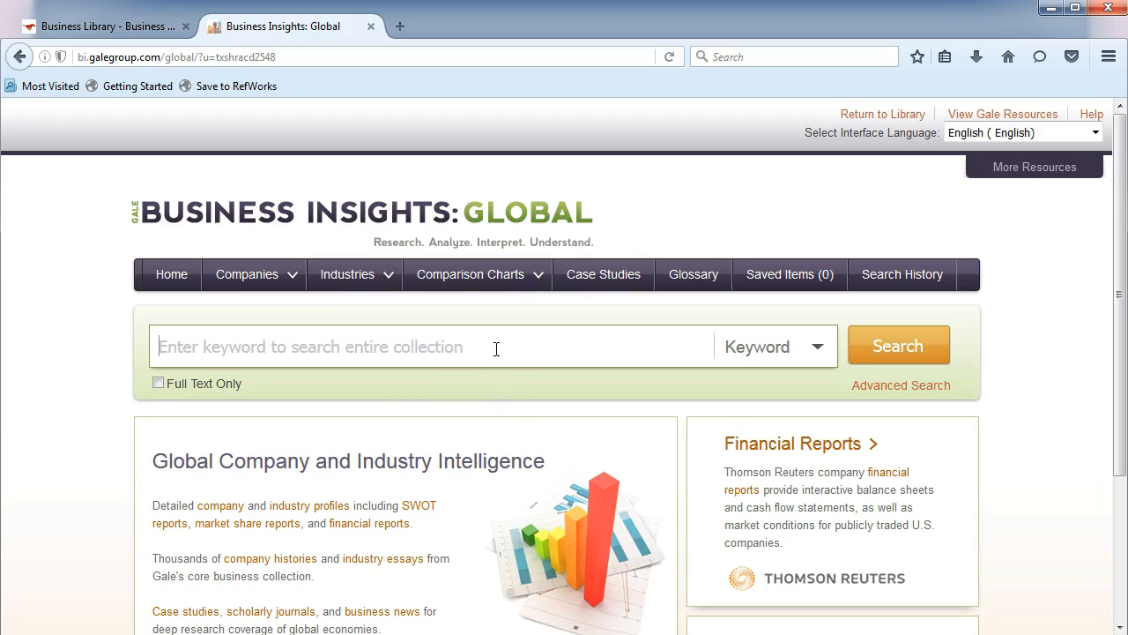
# Search 'pep' limited to companies and open the PepsiCo Inc. (PEP) profile.
pyautogui.write('p')
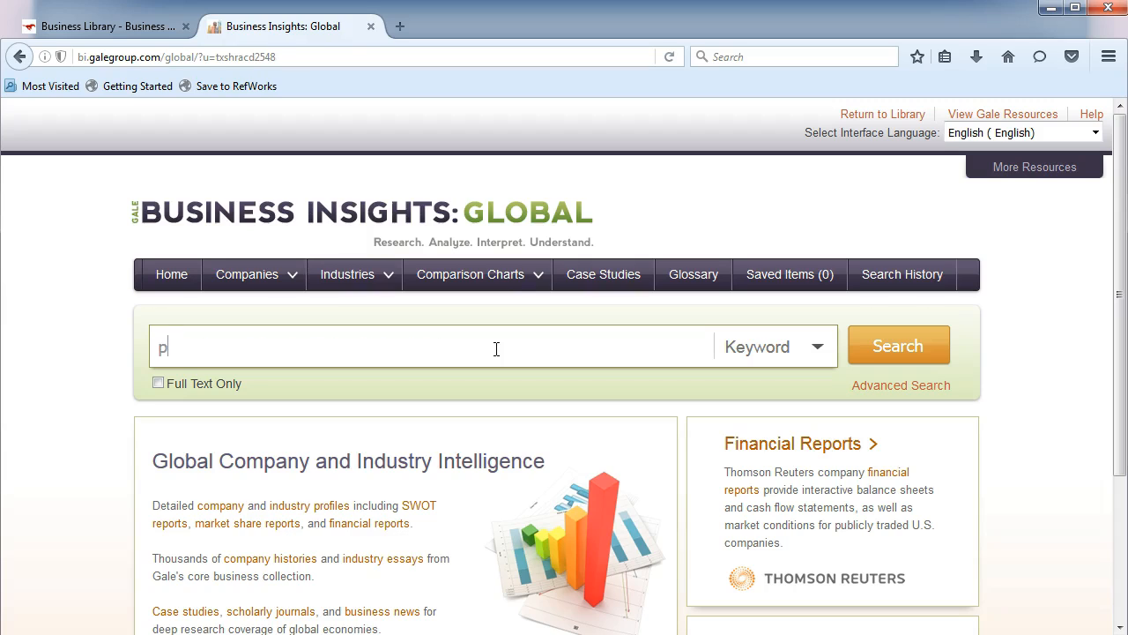
pyautogui.write('ep')
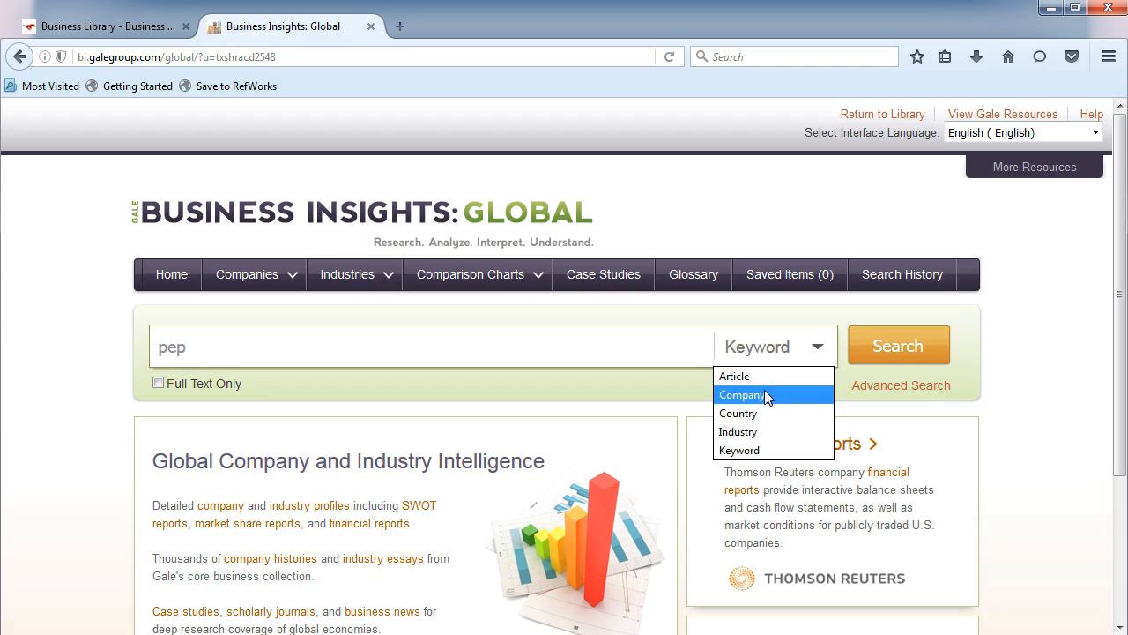
pyautogui.click(750, 395)
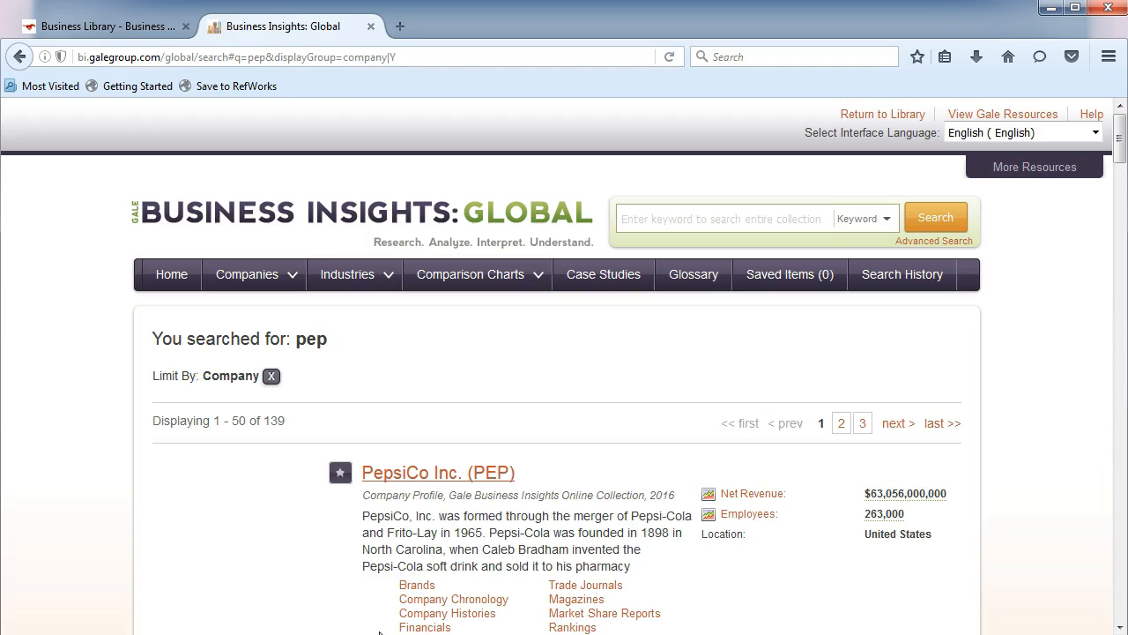
pyautogui.click(437, 473)
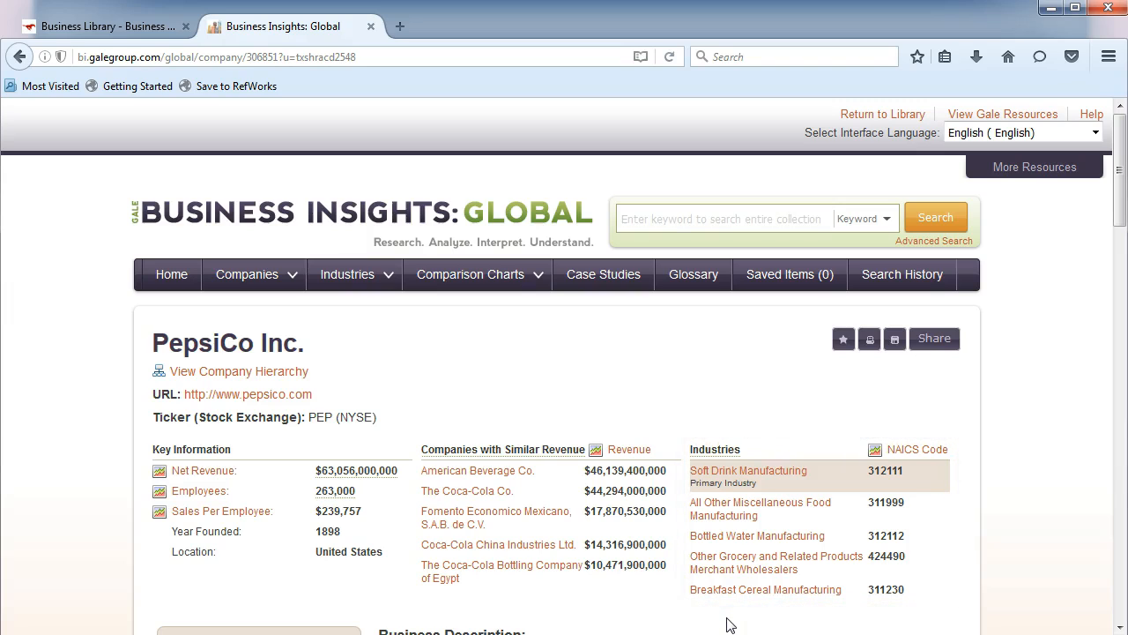
pyautogui.moveTo(740, 474)
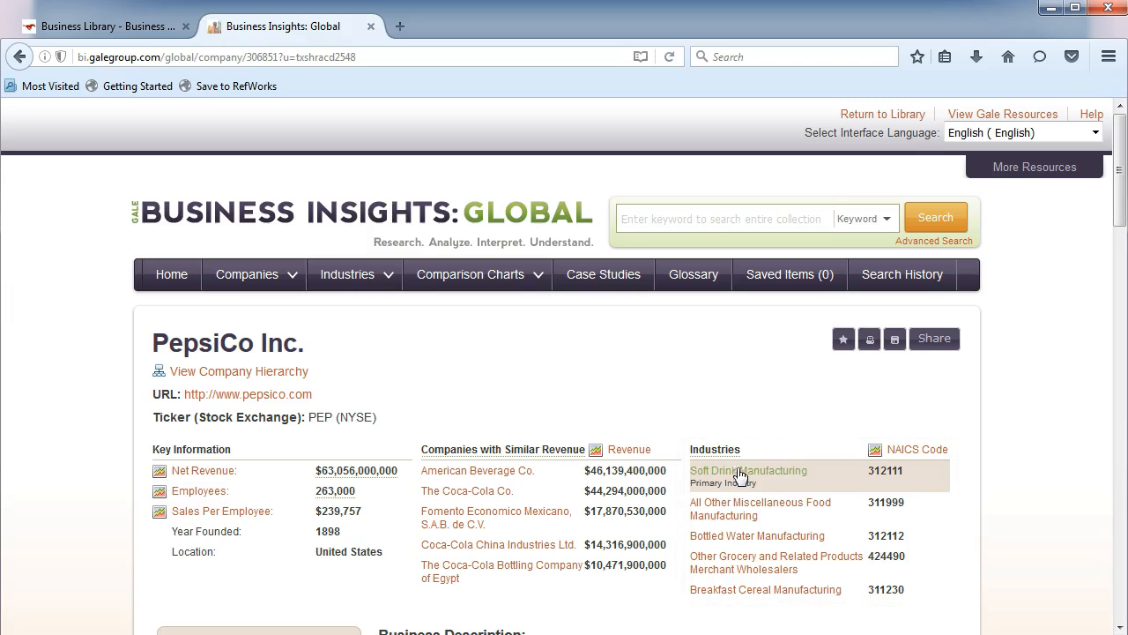
# Open the Soft Drink Manufacturing industry page and scroll to its Industry Essays.
pyautogui.click(750, 469)
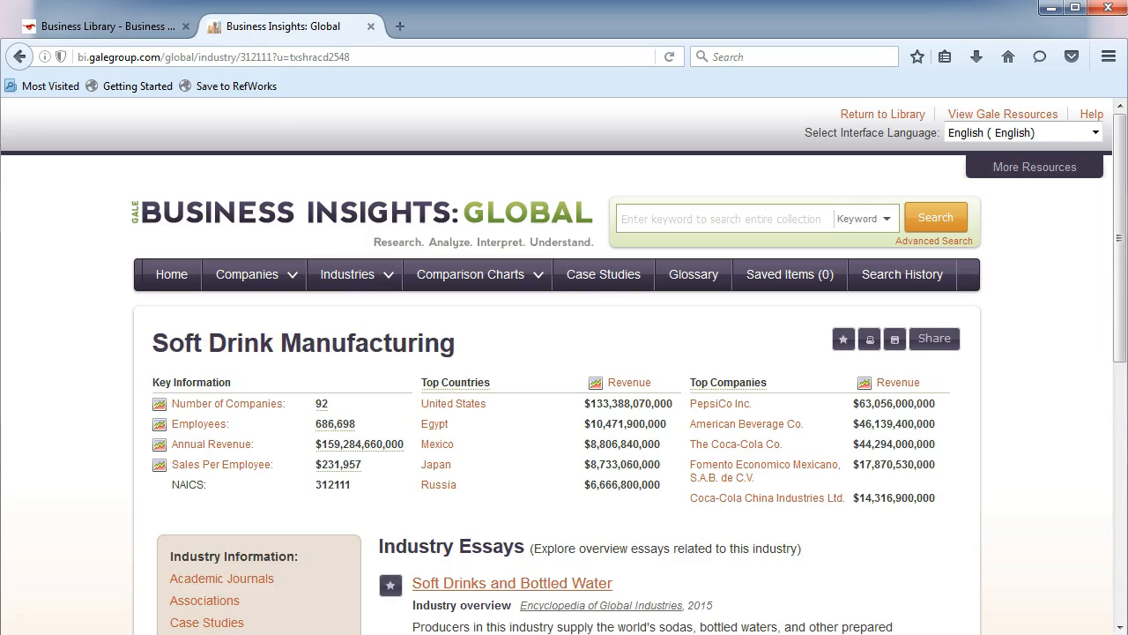
pyautogui.scroll(-3)
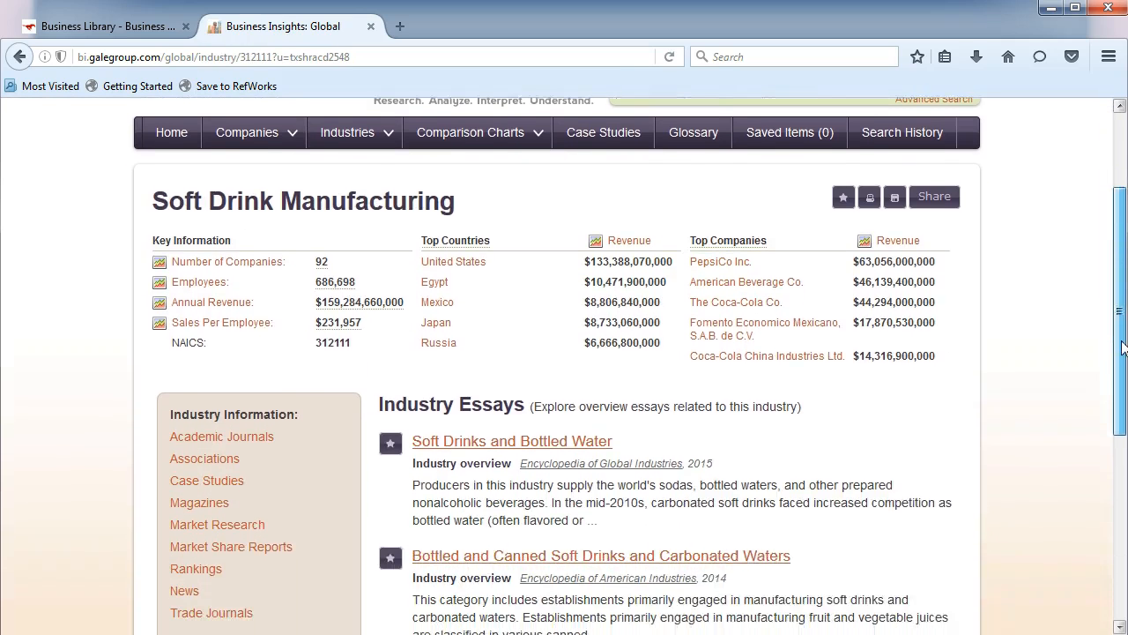
pyautogui.scroll(-3)
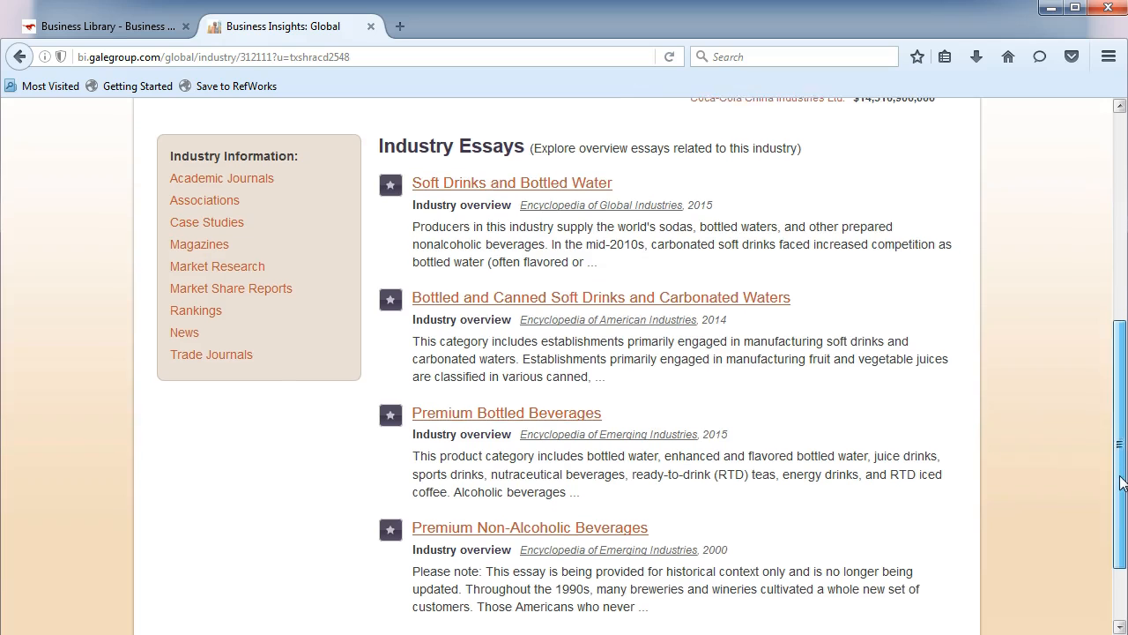